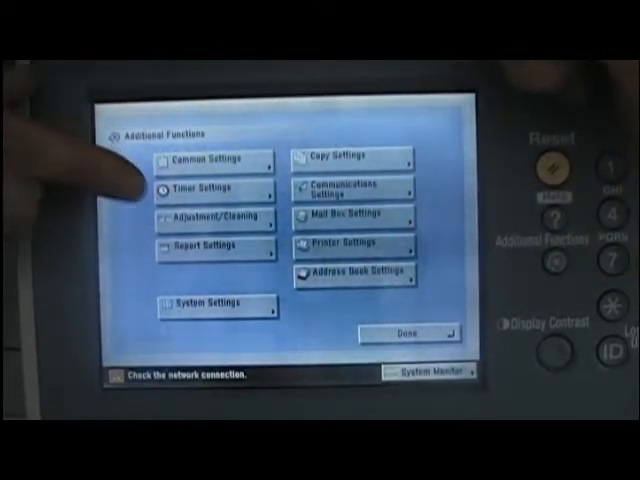
Step: Reach the Auto Sleep Time setting (currently 40 minutes) via Common Settings › Timer Settings
click(210, 190)
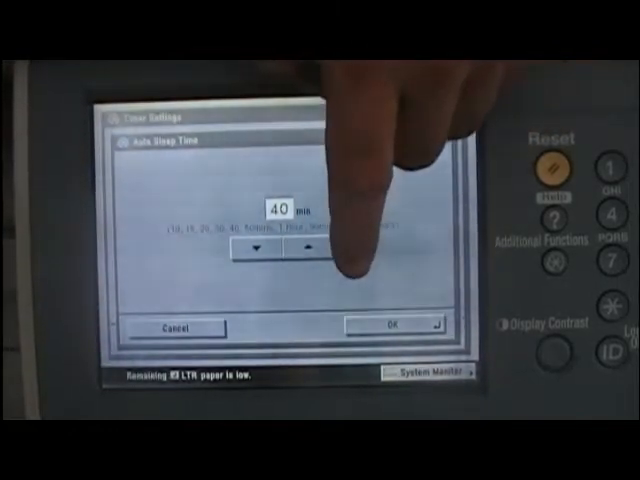
Step: Raise Auto Sleep Time to 90 minutes with the up arrow
click(304, 246)
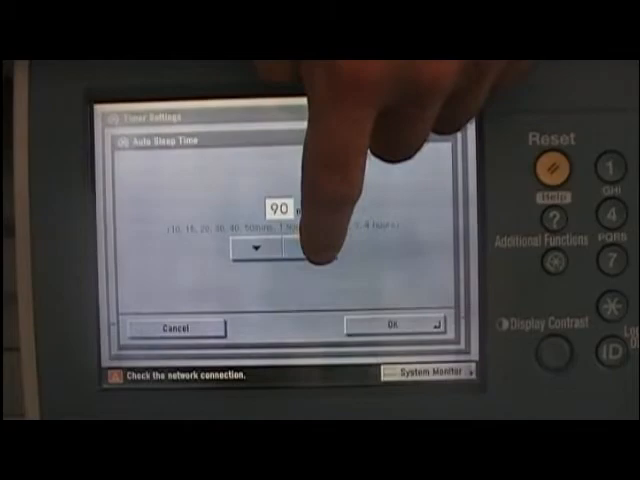
click(302, 252)
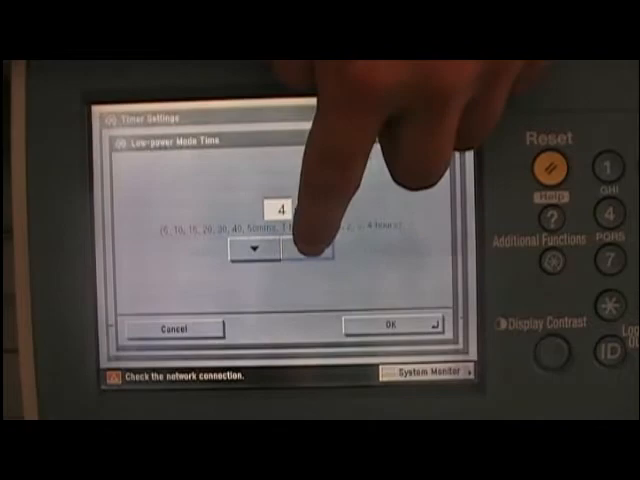
Step: Lower Low-power Mode Time to 2 hours and confirm with OK
click(258, 250)
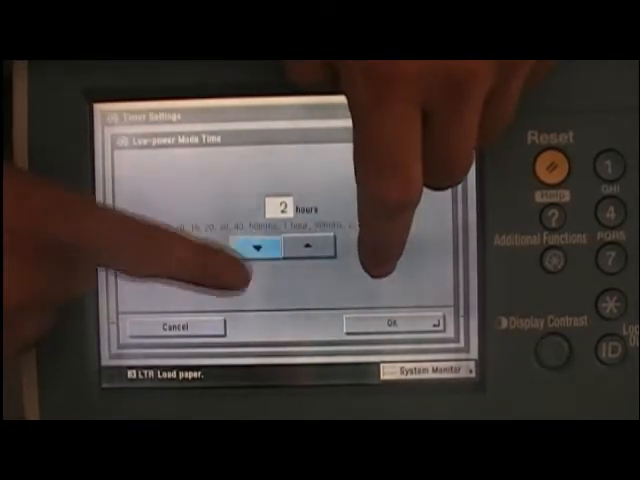
click(392, 328)
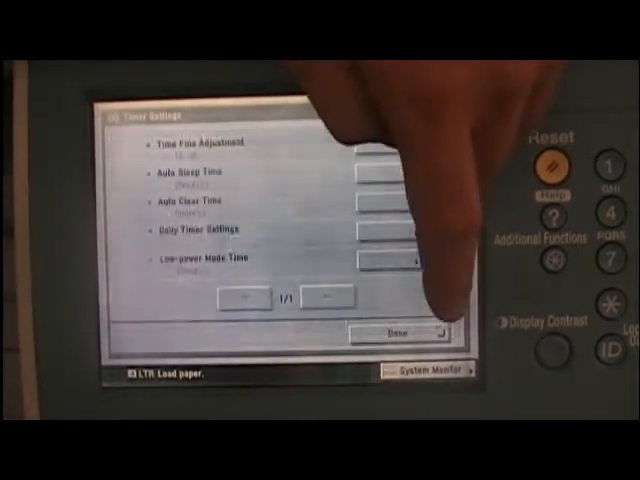